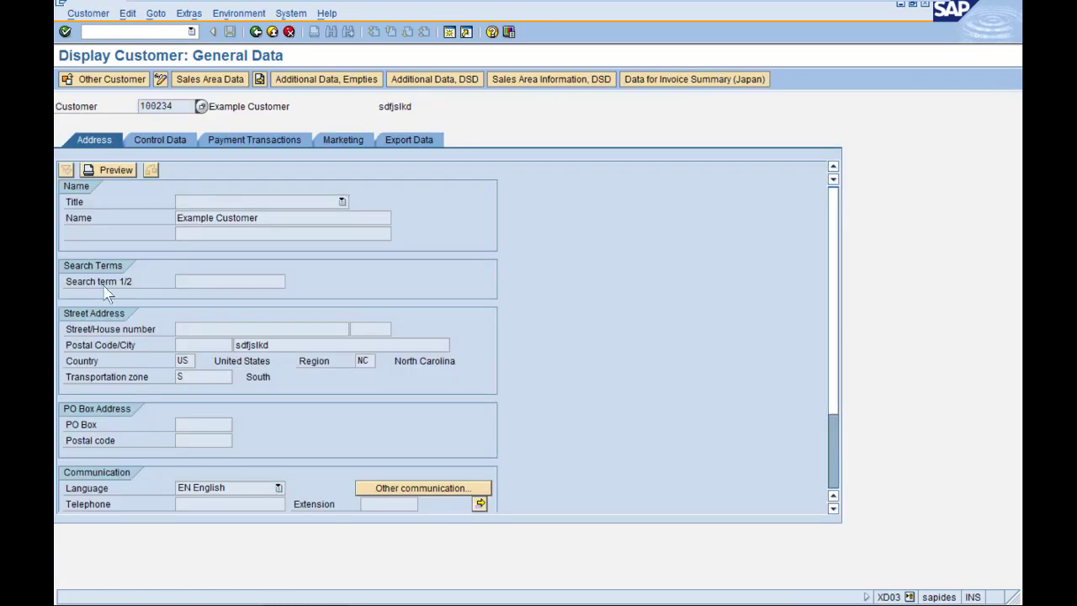
# - Check customer 100234's Marketing tab Nielsen ID list, showing only Region 1 and Region 2
pyautogui.click(340, 140)
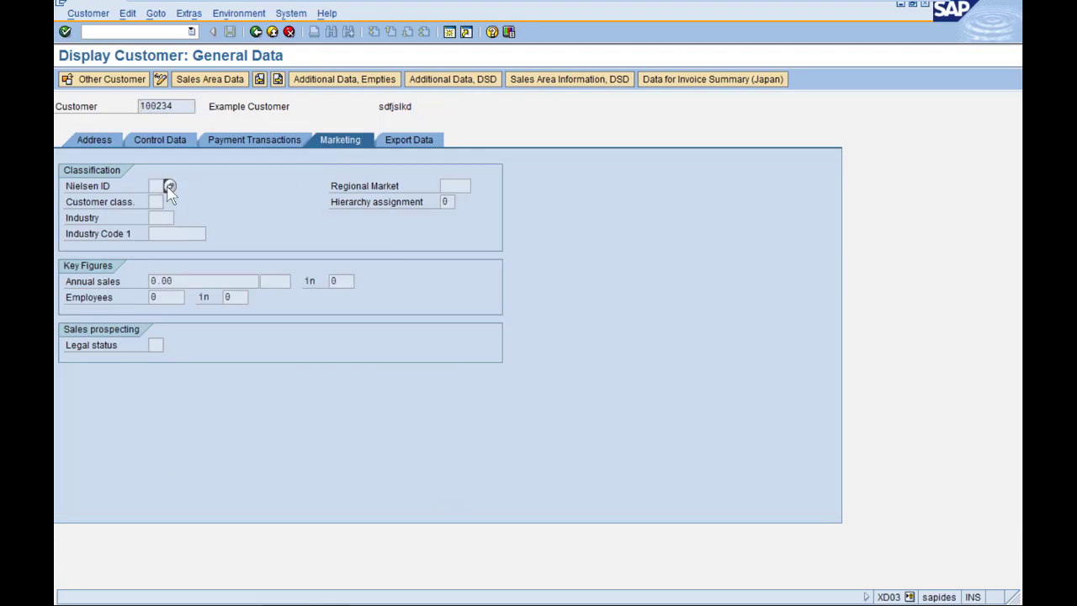
pyautogui.click(169, 186)
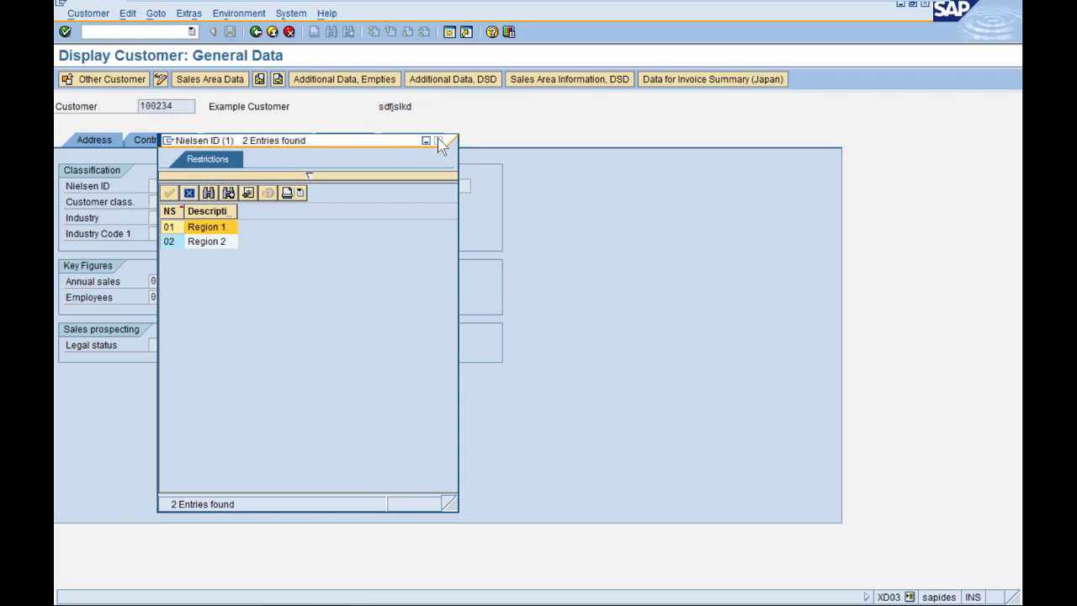
pyautogui.click(449, 141)
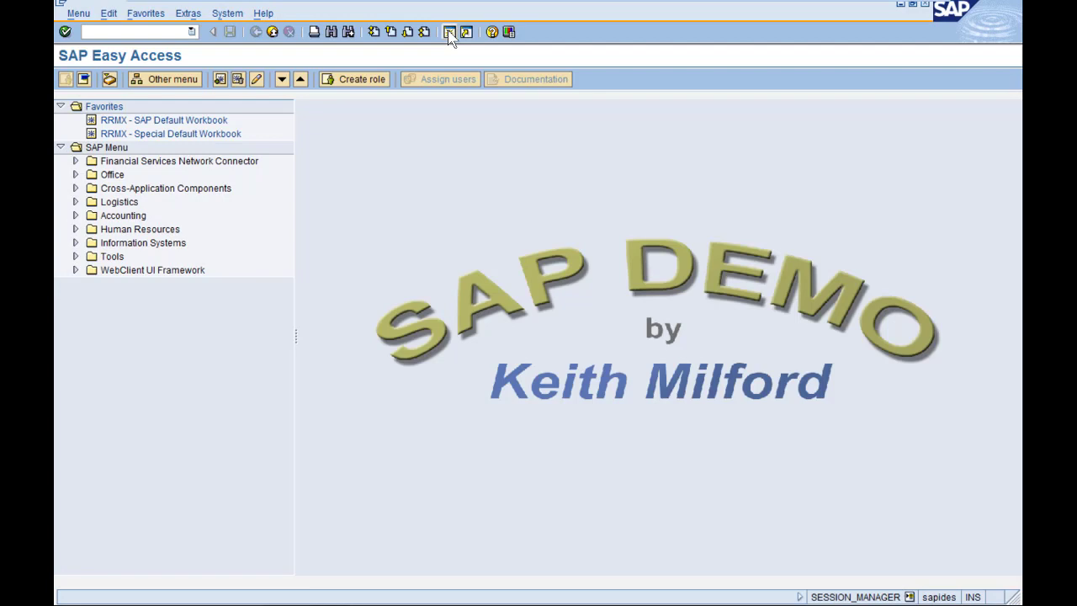
# - In SPRO's Reference IMG, expand Sales and Distribution down to customer Marketing settings
pyautogui.write('spro')
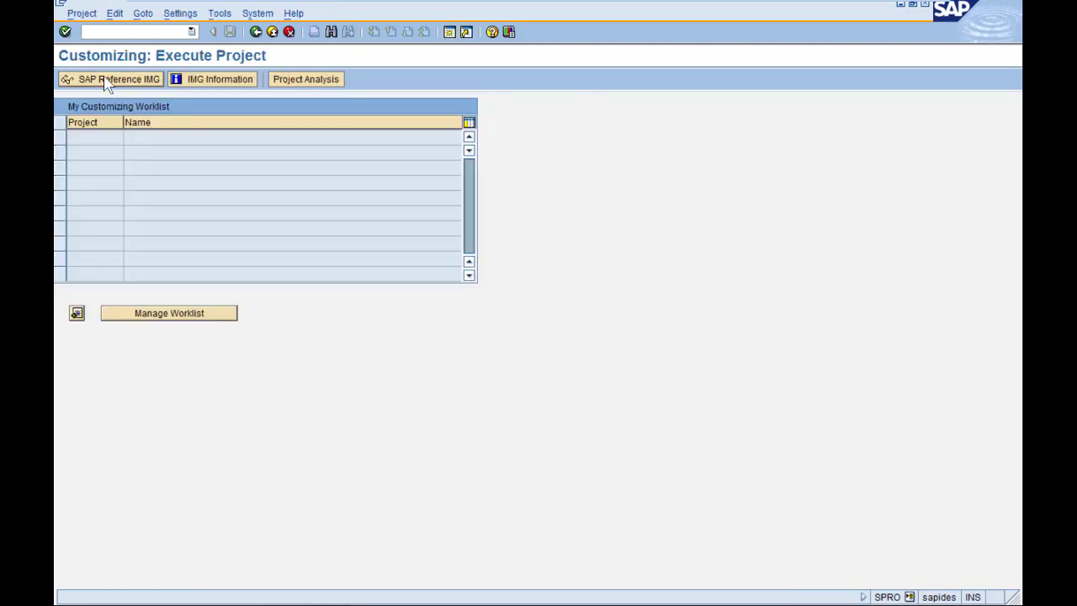
pyautogui.click(117, 78)
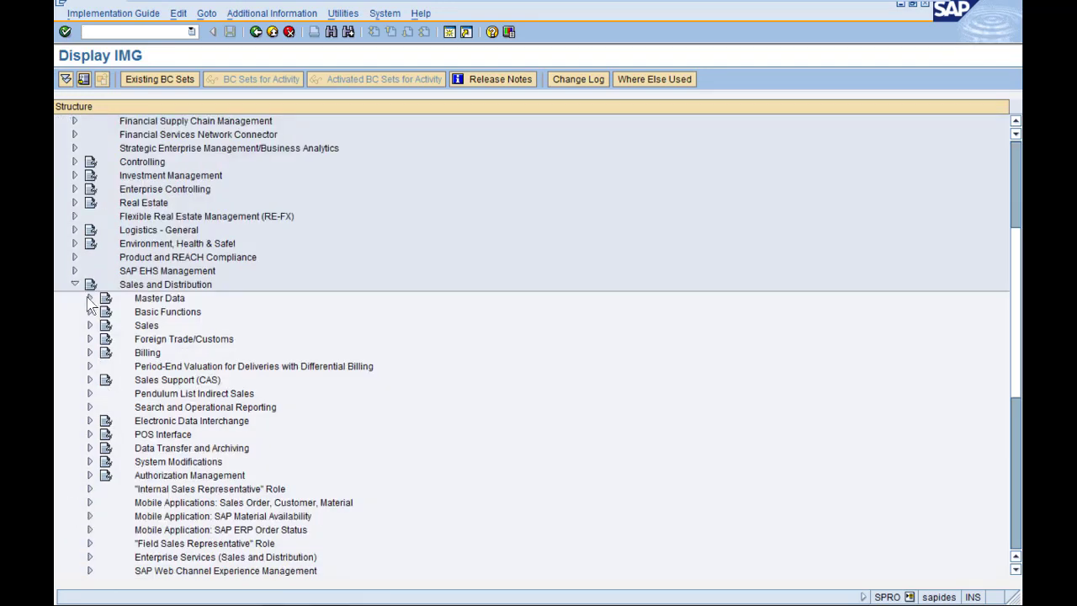
pyautogui.click(89, 298)
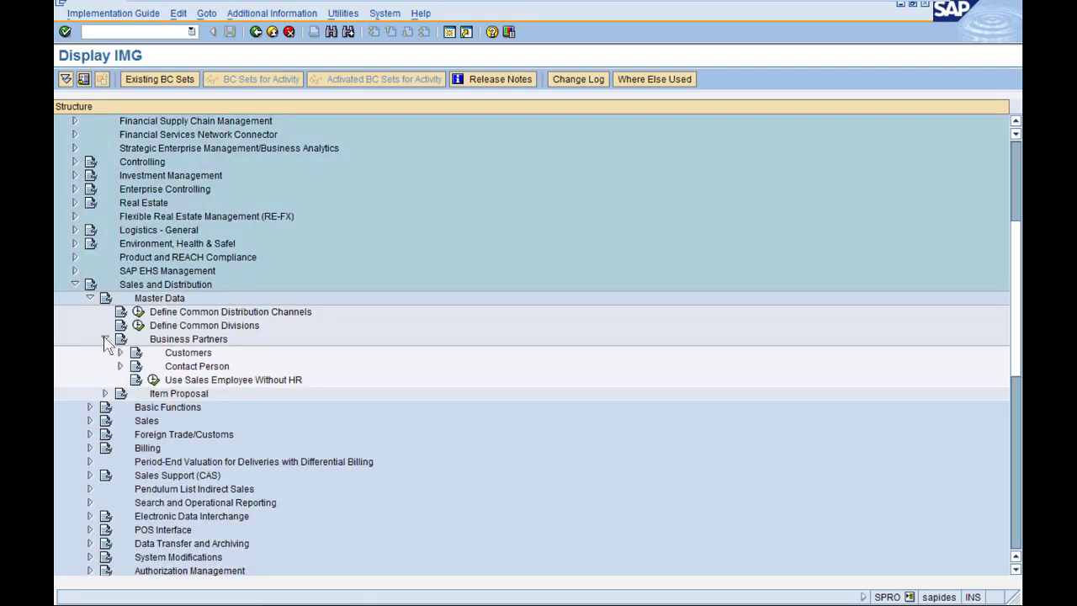
pyautogui.click(120, 352)
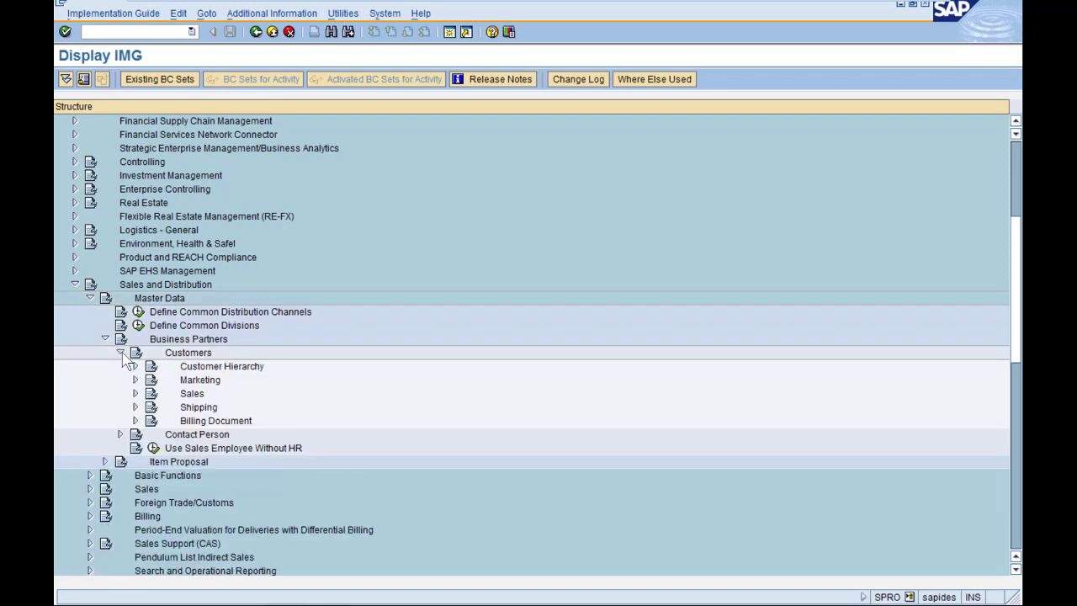
pyautogui.click(135, 379)
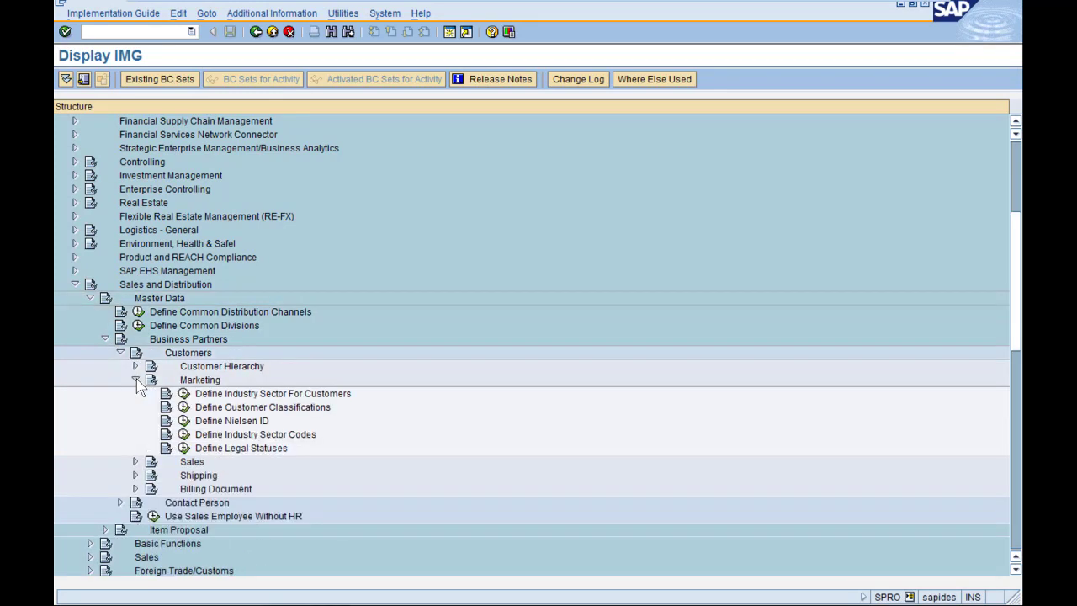
pyautogui.moveTo(184, 432)
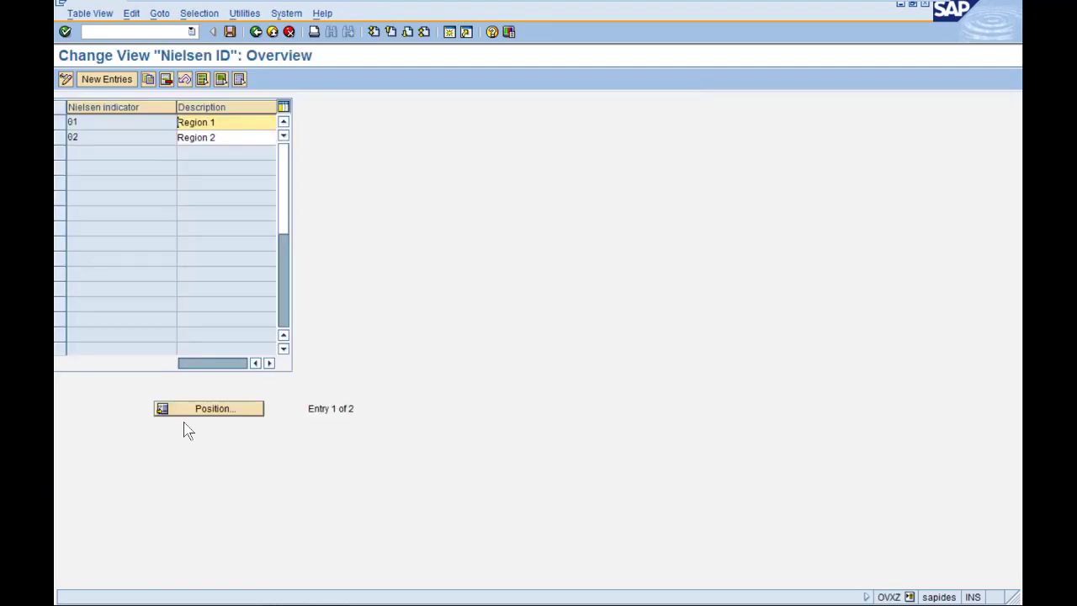
# - Add Nielsen ID 03 'Demo Nielsen' and save it under a customizing request
pyautogui.click(106, 78)
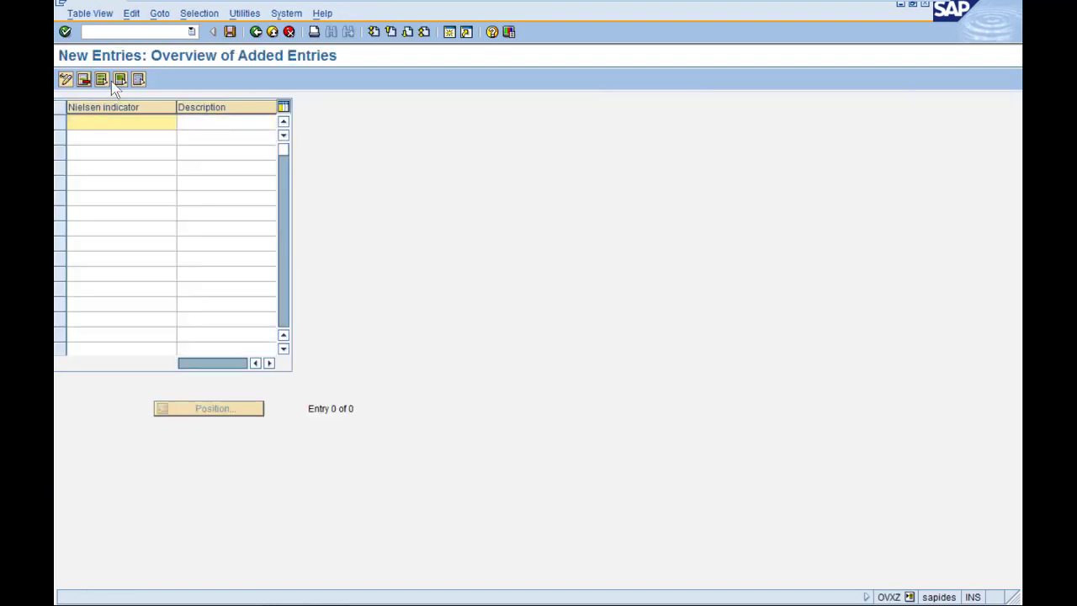
pyautogui.write('03')
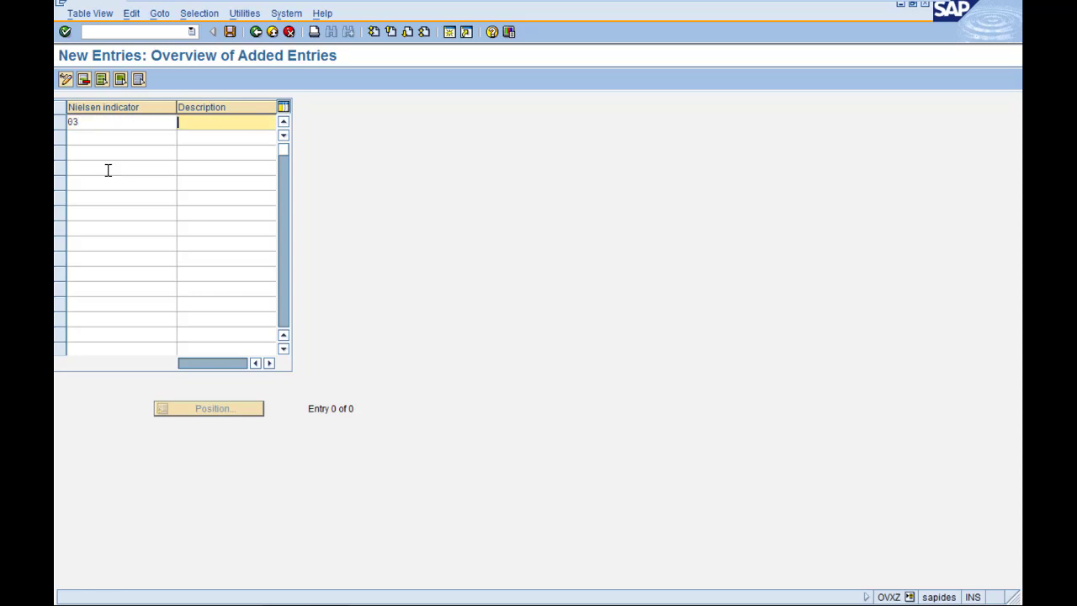
pyautogui.write('Demo Niel')
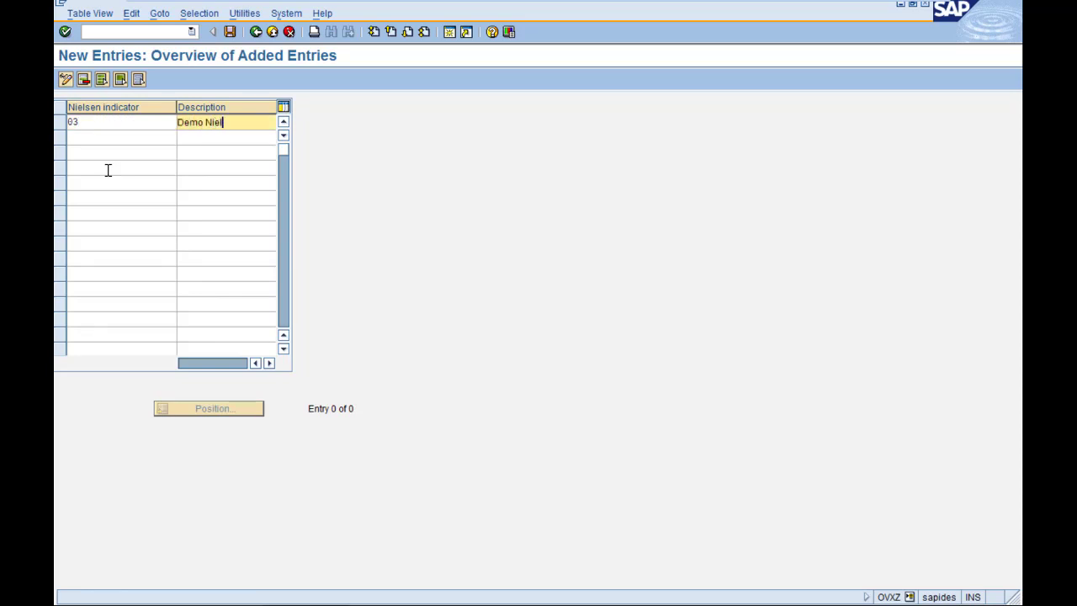
pyautogui.write('sen')
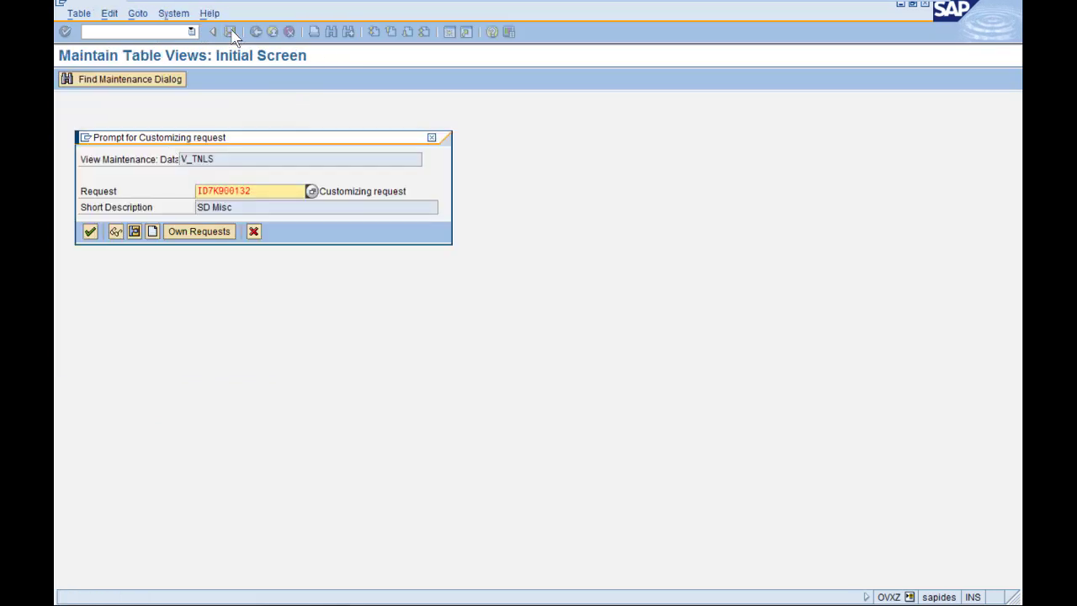
pyautogui.click(90, 231)
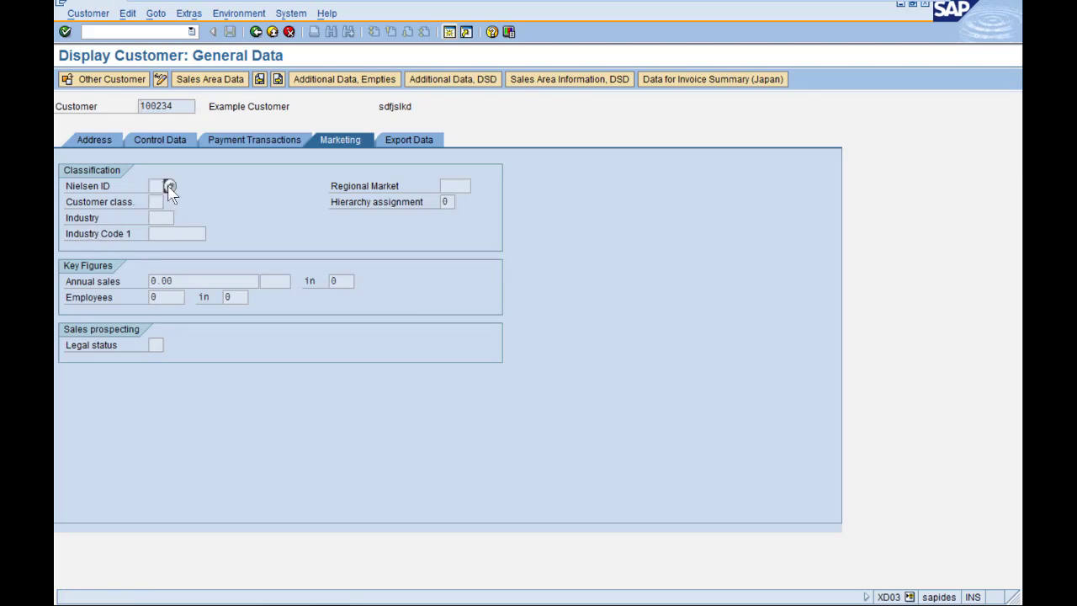
pyautogui.click(155, 186)
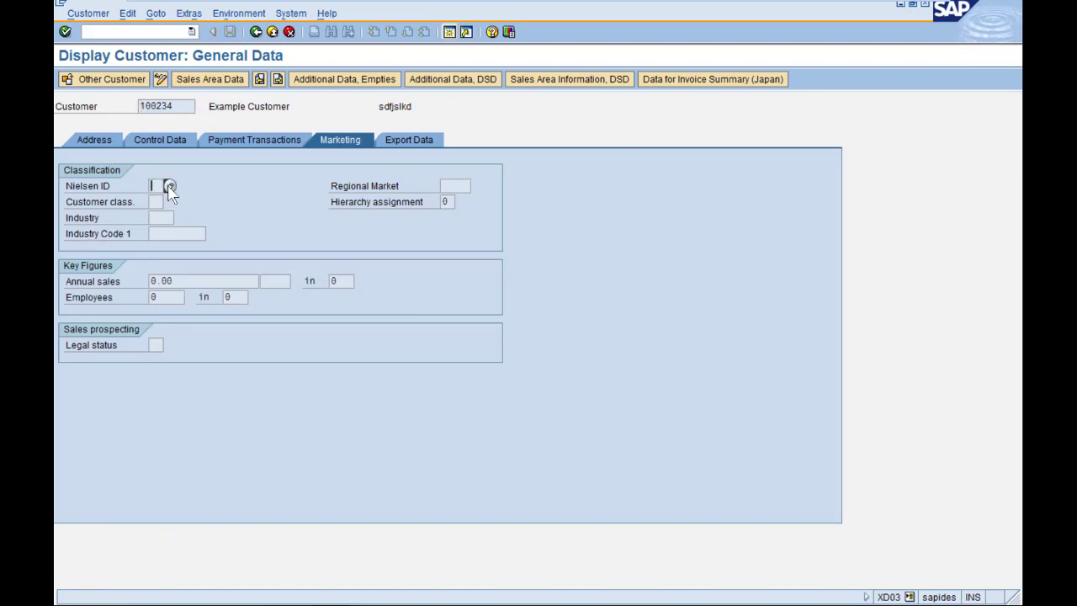
pyautogui.click(169, 185)
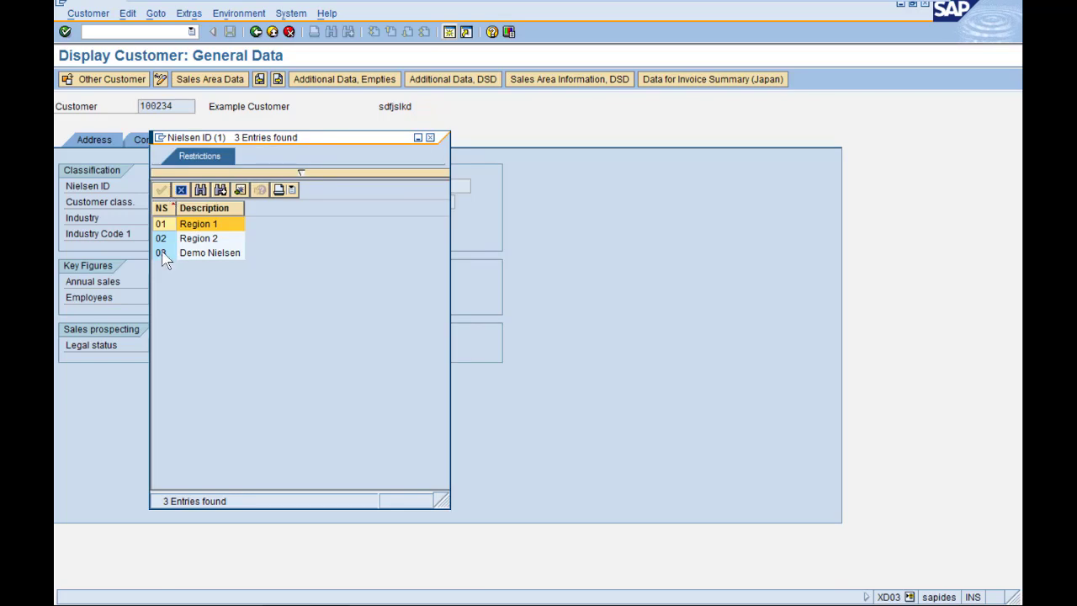
pyautogui.click(430, 137)
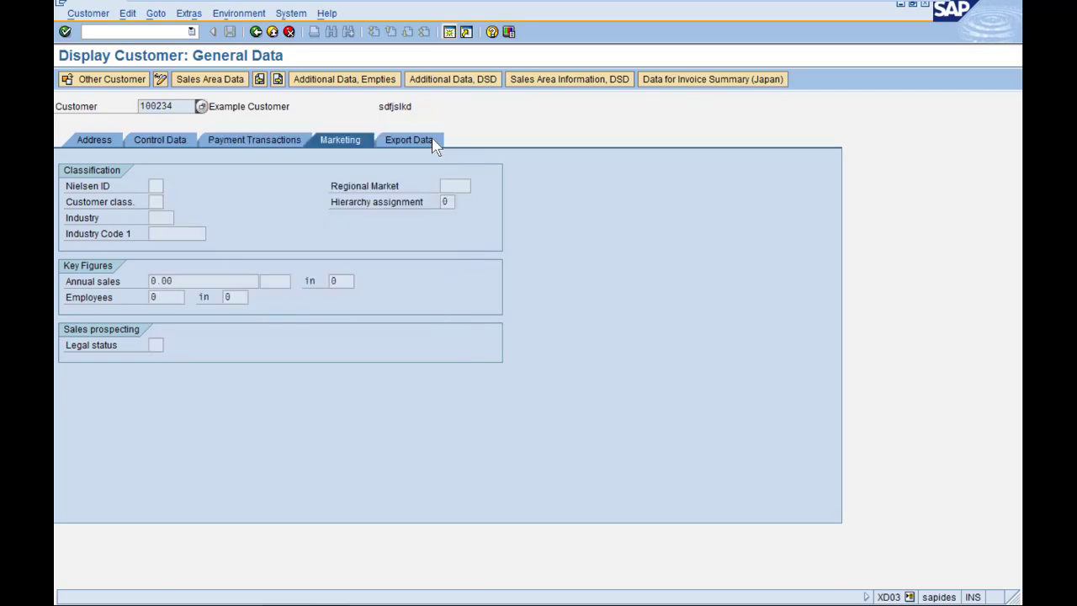